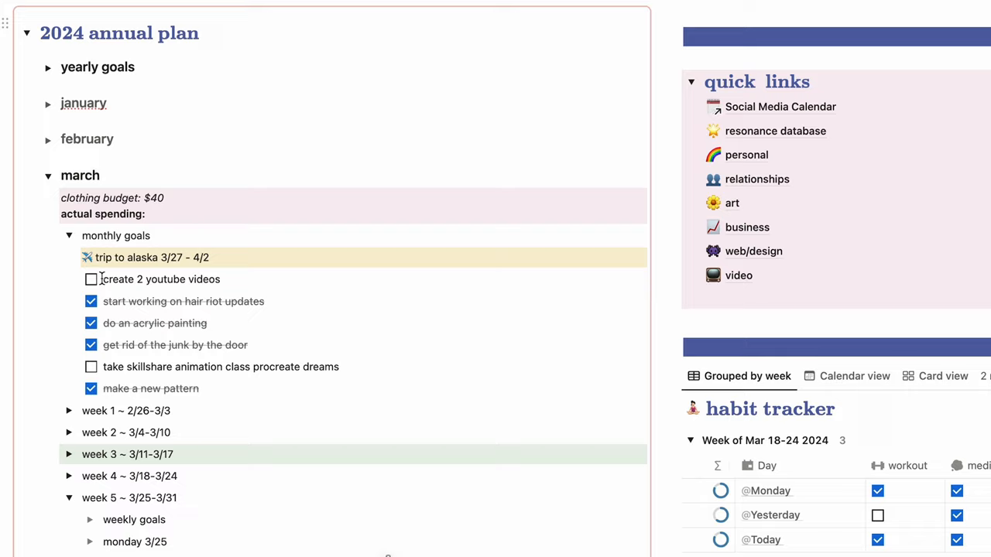
pyautogui.scroll(-3)
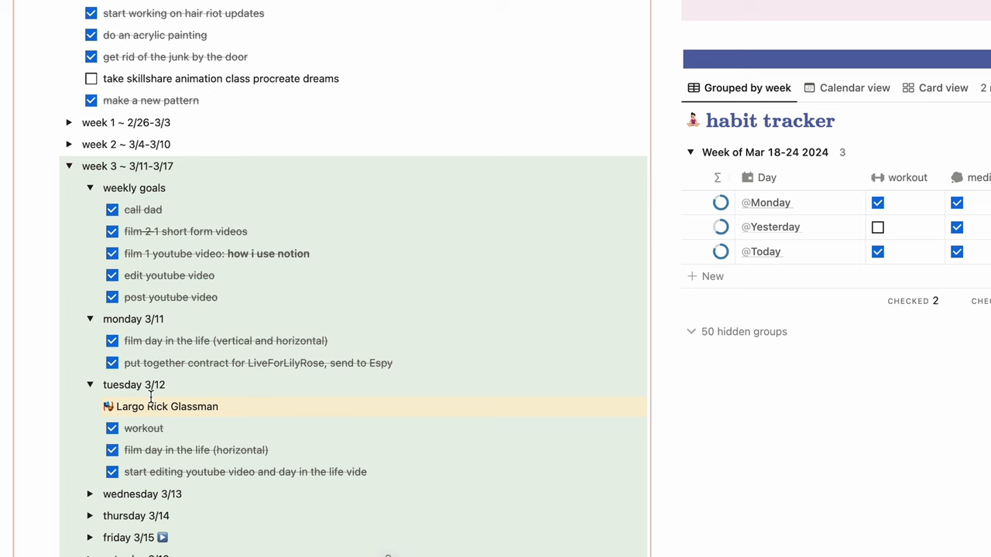